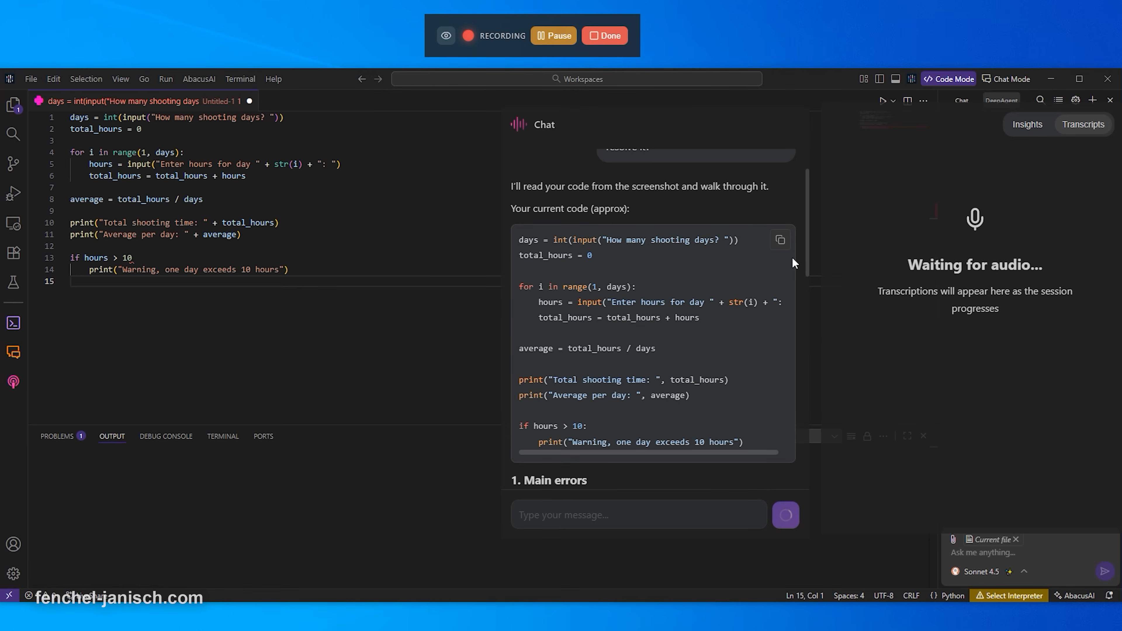
Review the RouteLLM model list without changing models, then launch the Desktop Listener card.
scroll("down", 3)
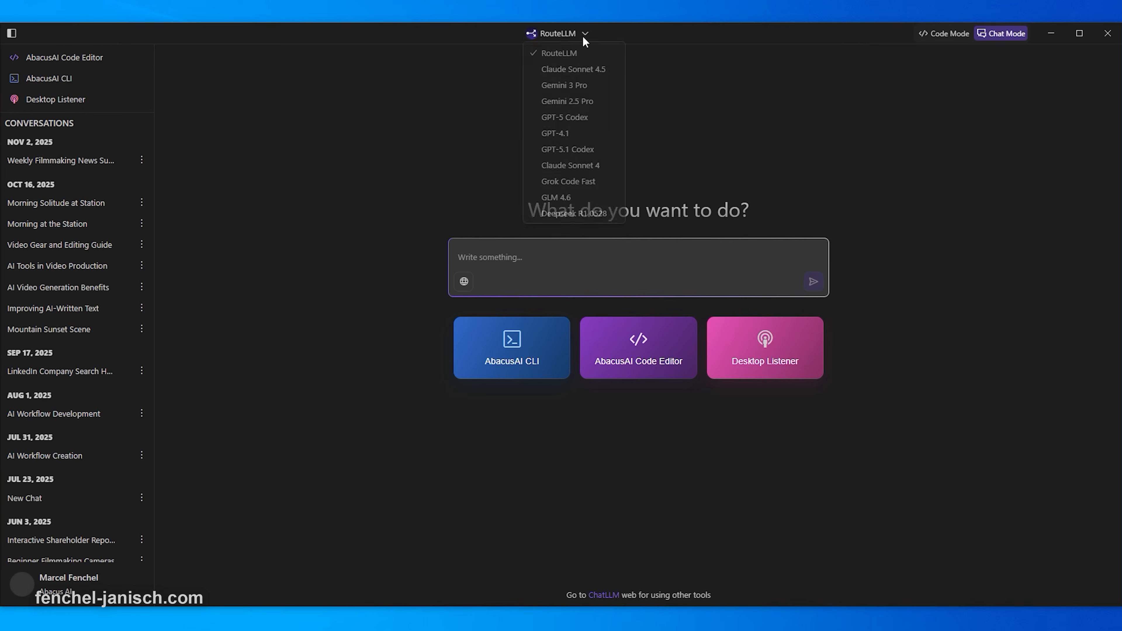
mouse_move(565, 134)
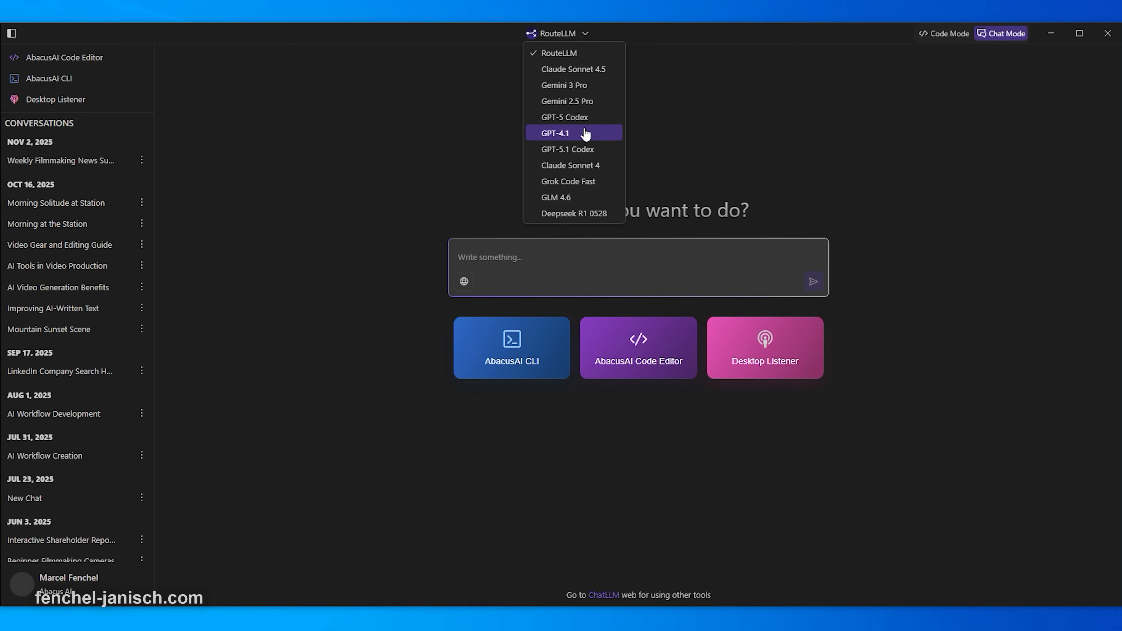
mouse_move(449, 143)
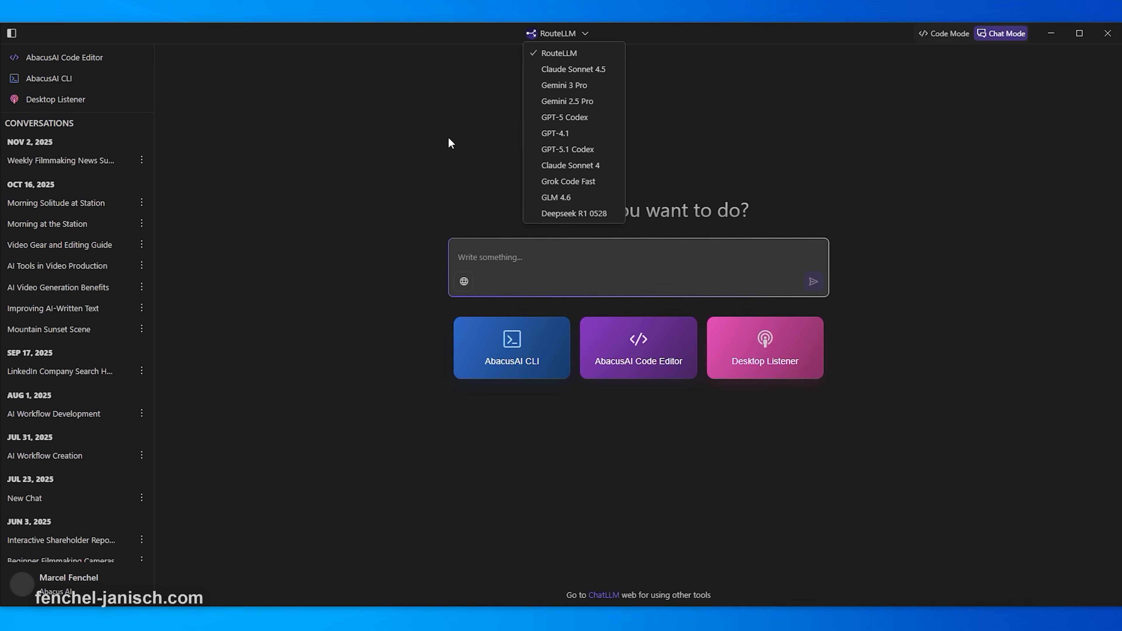
left_click(507, 153)
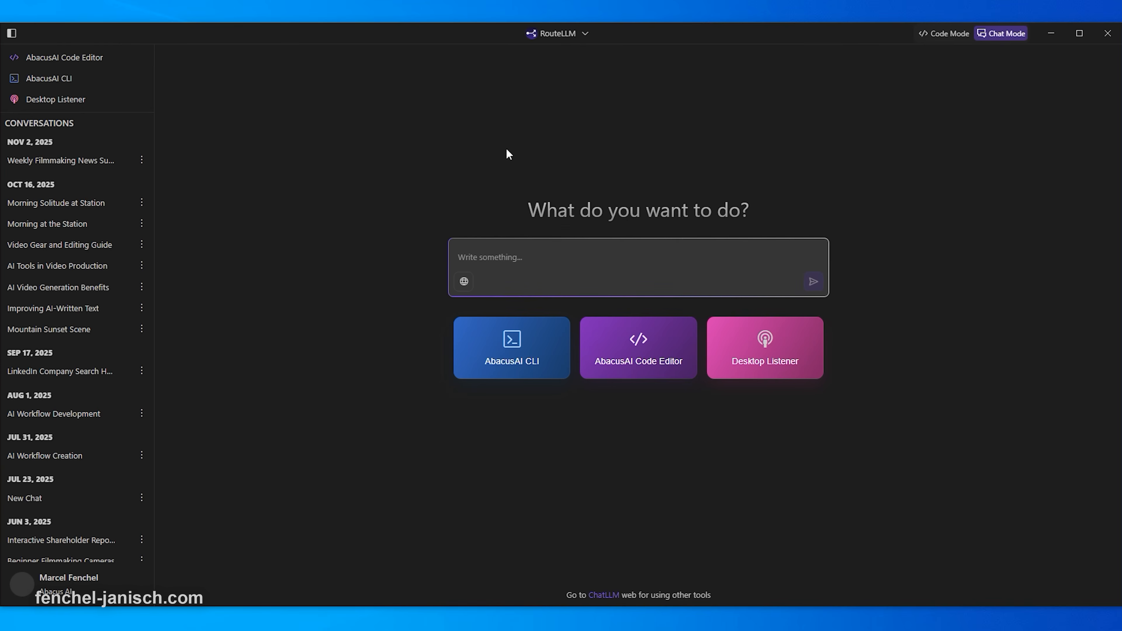
mouse_move(744, 346)
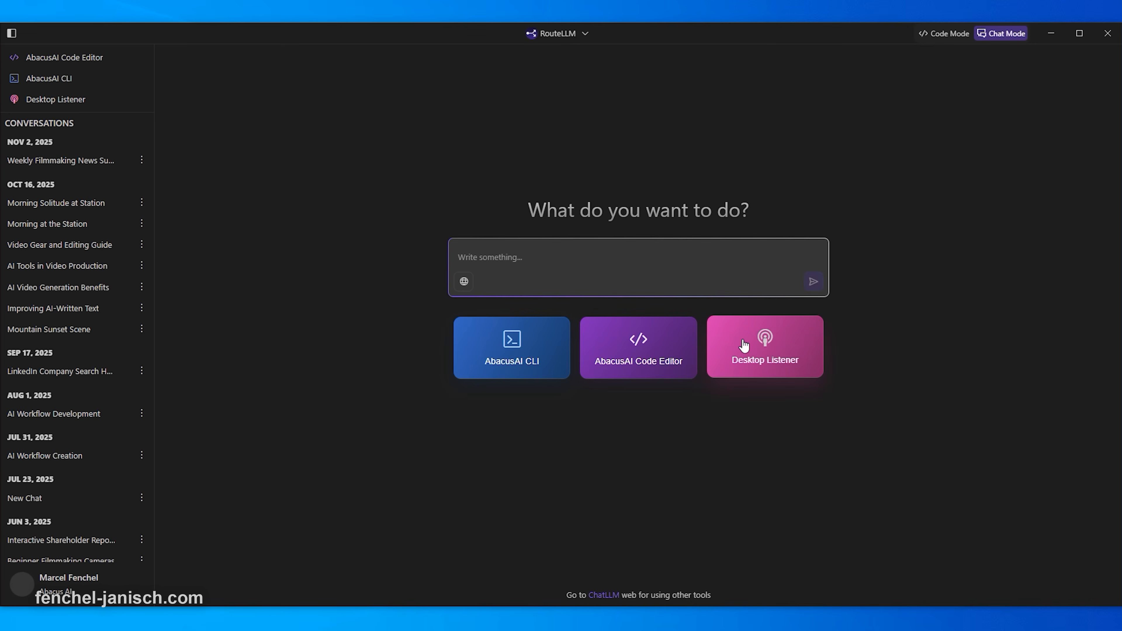
left_click(764, 348)
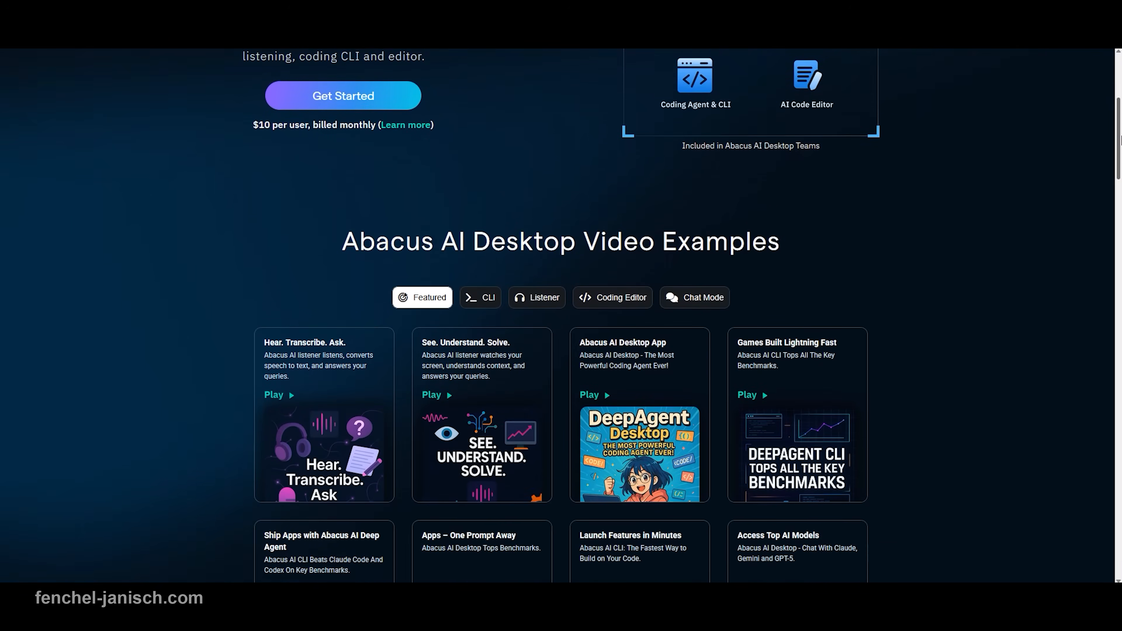
Launch the Desktop Listener and start it recording so past sessions and chat appear.
scroll("down", 3)
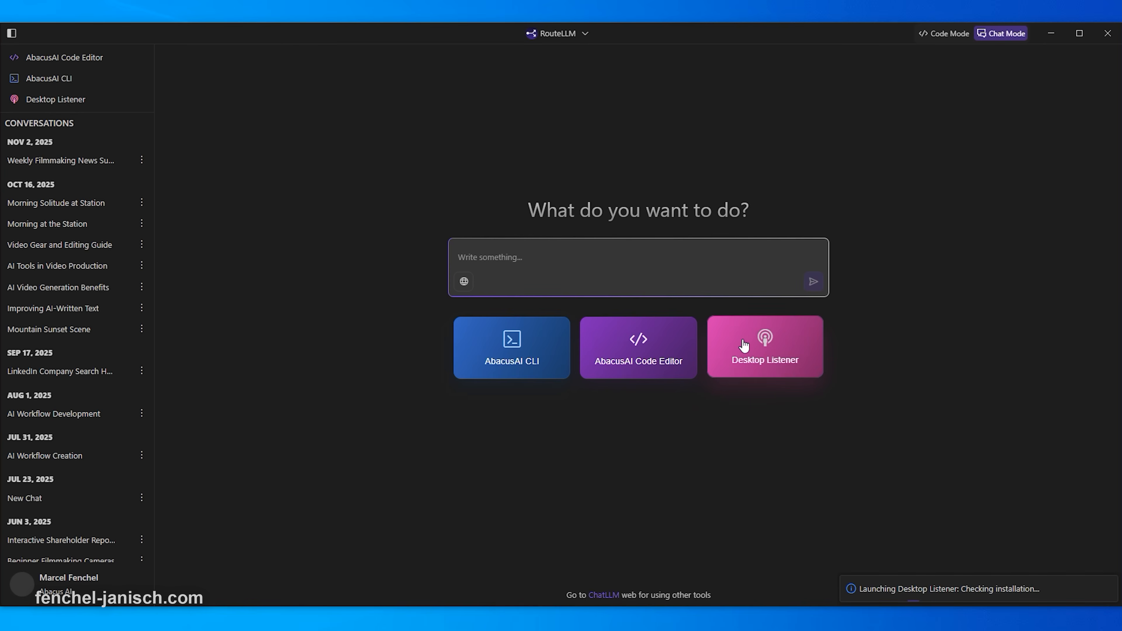
left_click(764, 347)
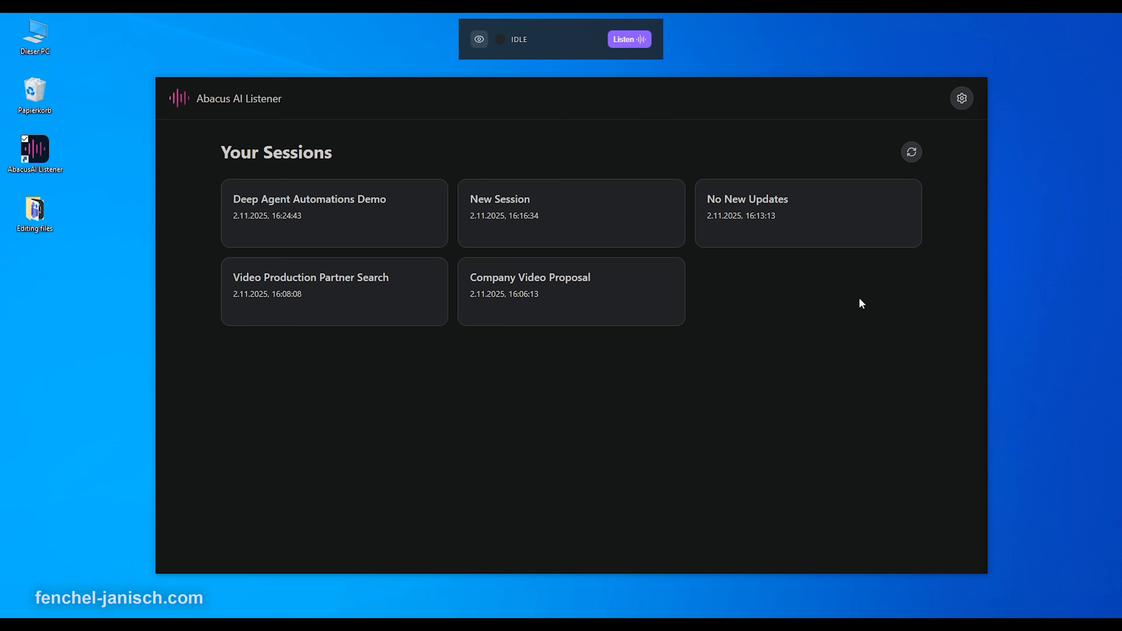
left_click(627, 39)
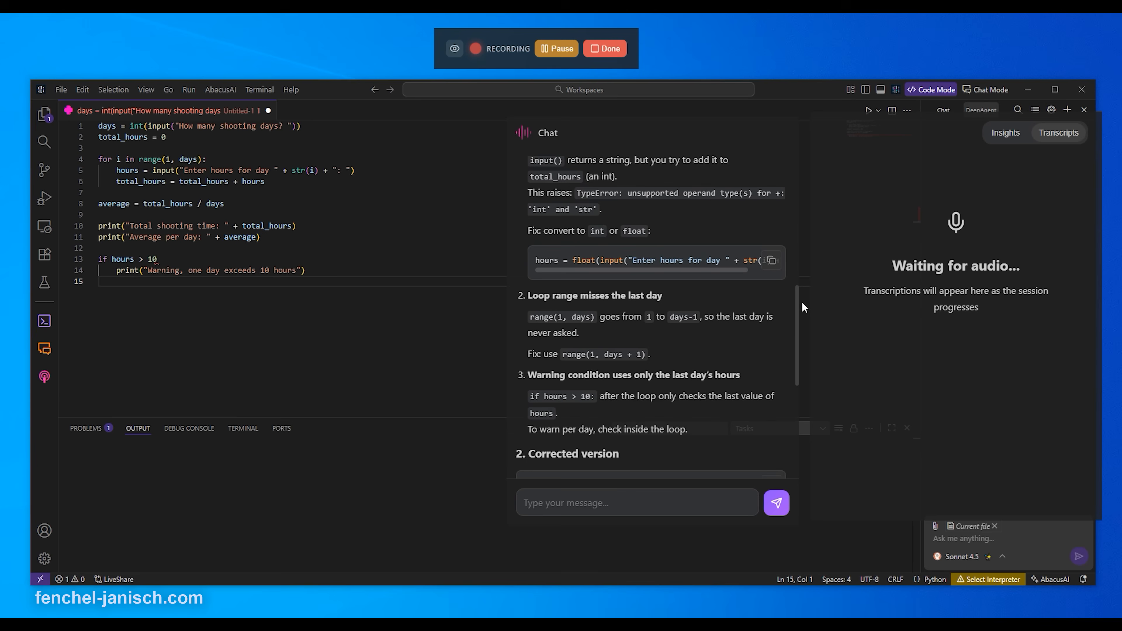
scroll("down", 3)
type("I am working on a presentation, can you help me adjust the text, to make the text sound more professiona")
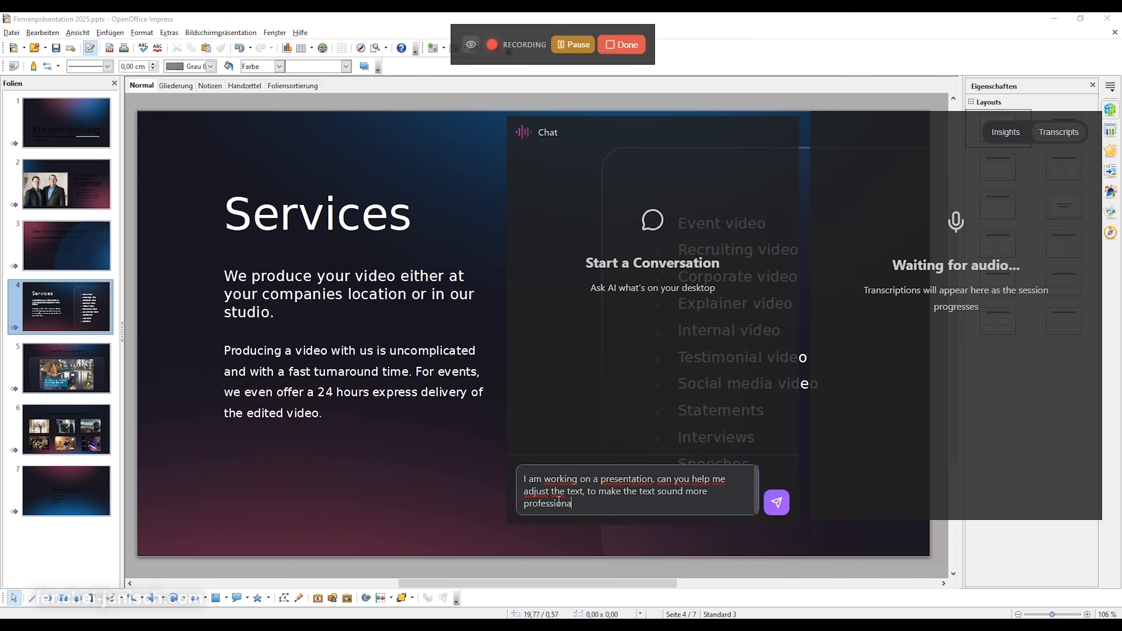
Send the request for more professional slide text, then start the Listener from the desktop icon.
left_click(775, 501)
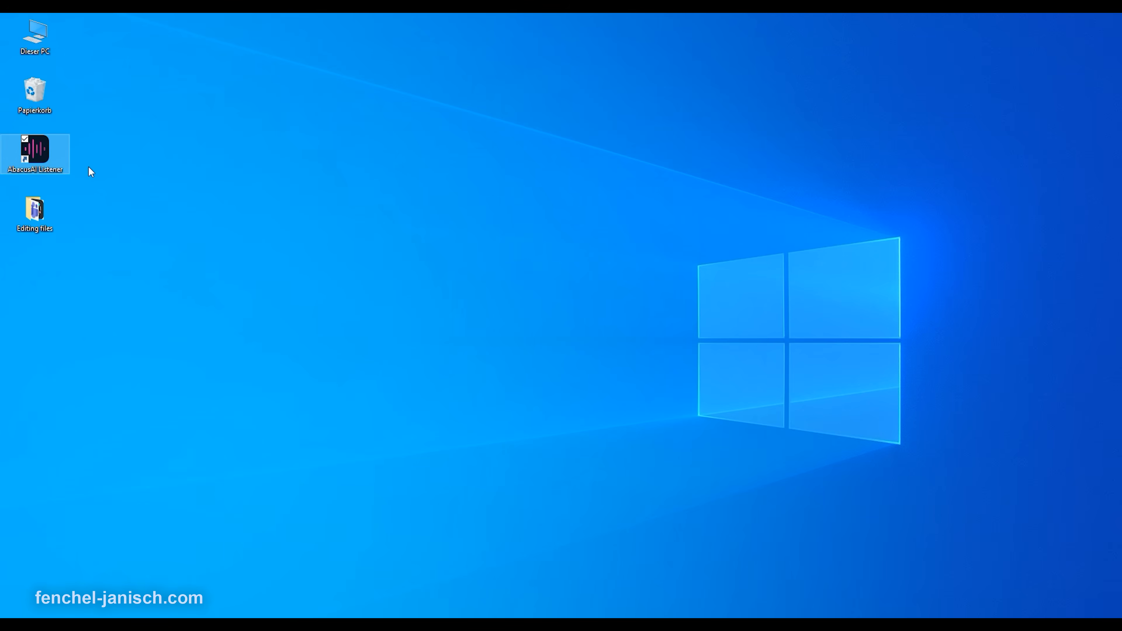
double_click(34, 153)
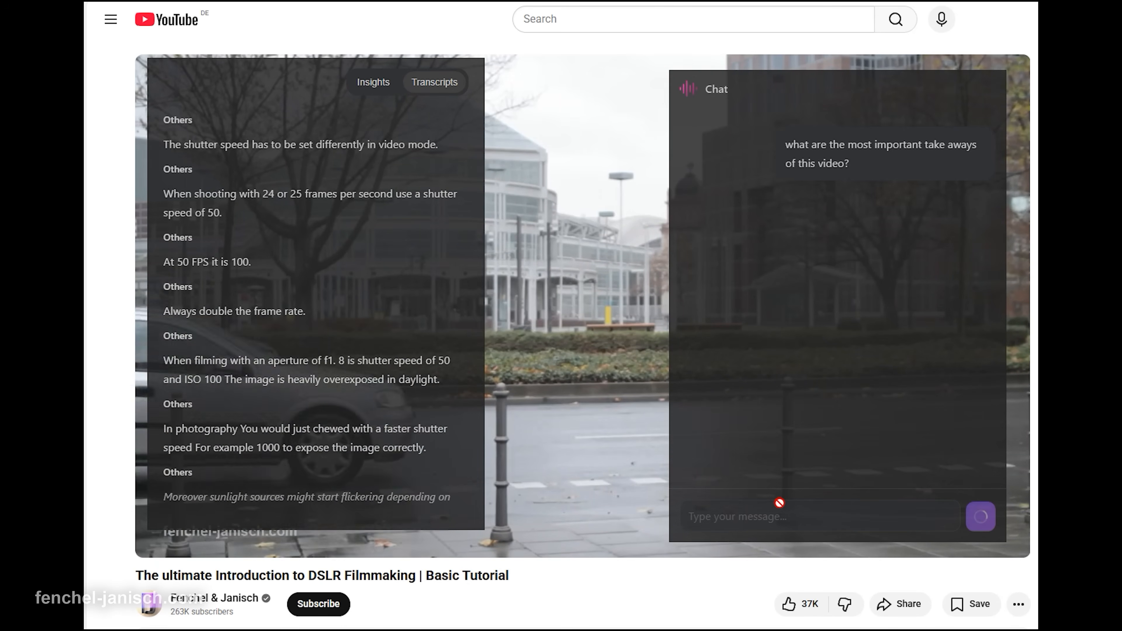
Finish the recording with Done and review the session's transcript and summary.
scroll("down", 3)
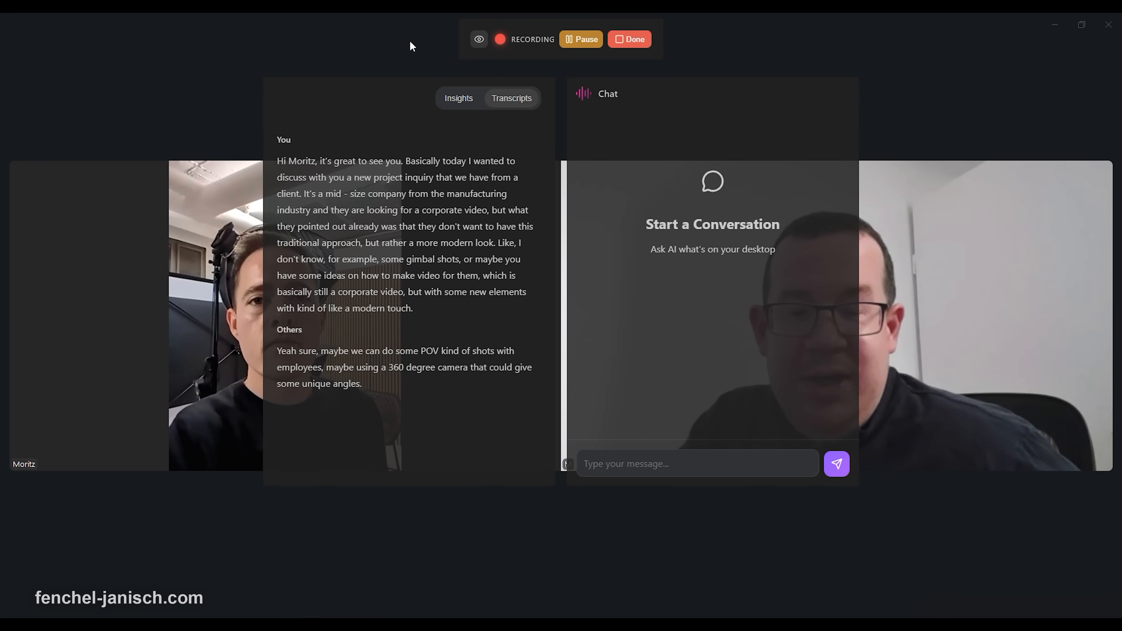
left_click(632, 39)
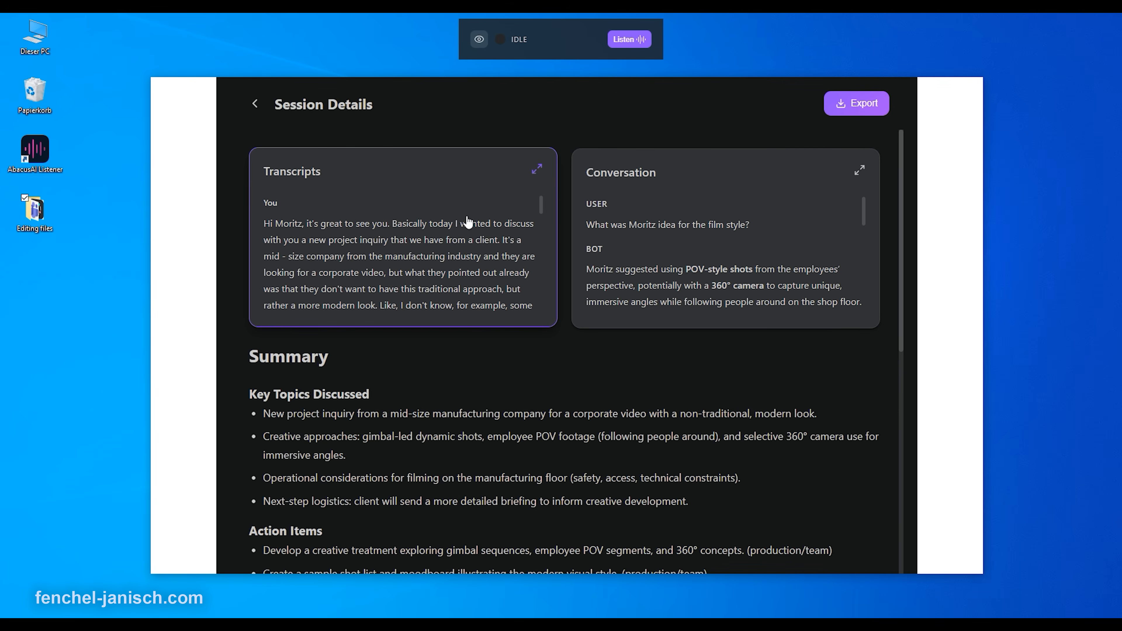
scroll("down", 3)
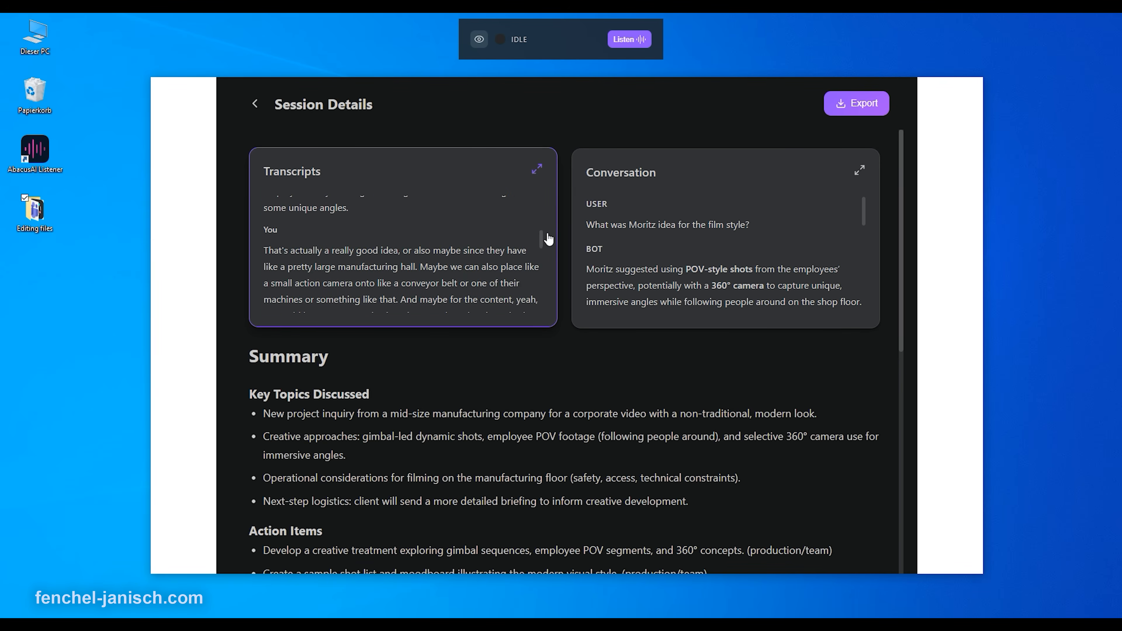
scroll("down", 3)
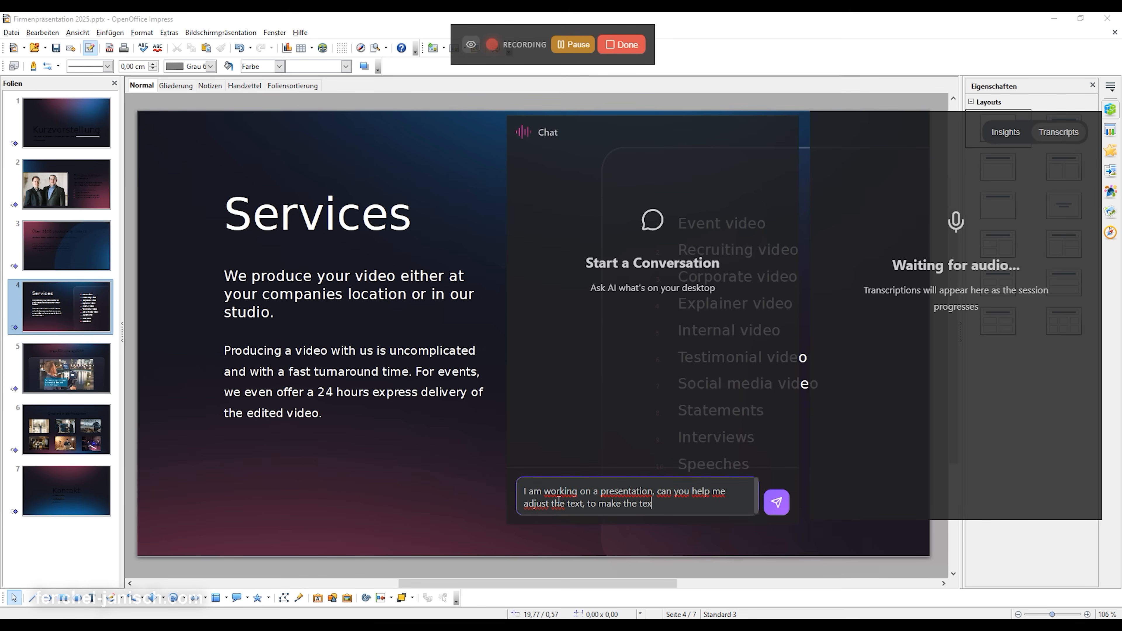
Send the professional rewrite request, then ask how to structure the presentation and review the reply.
left_click(775, 502)
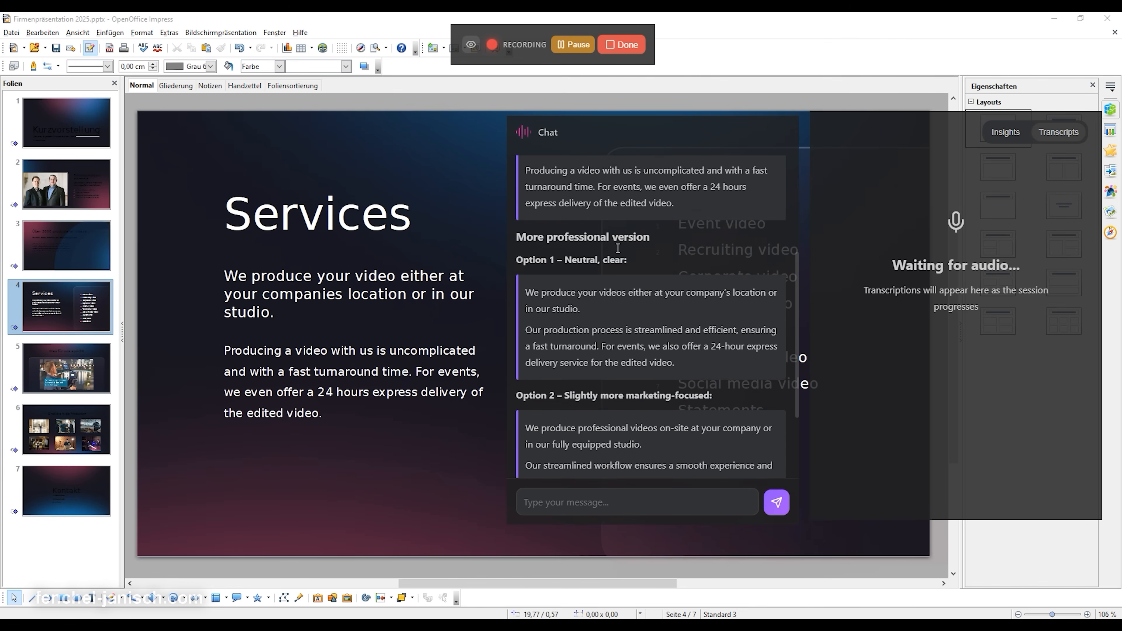
type("That sounds very good. Do you have additional")
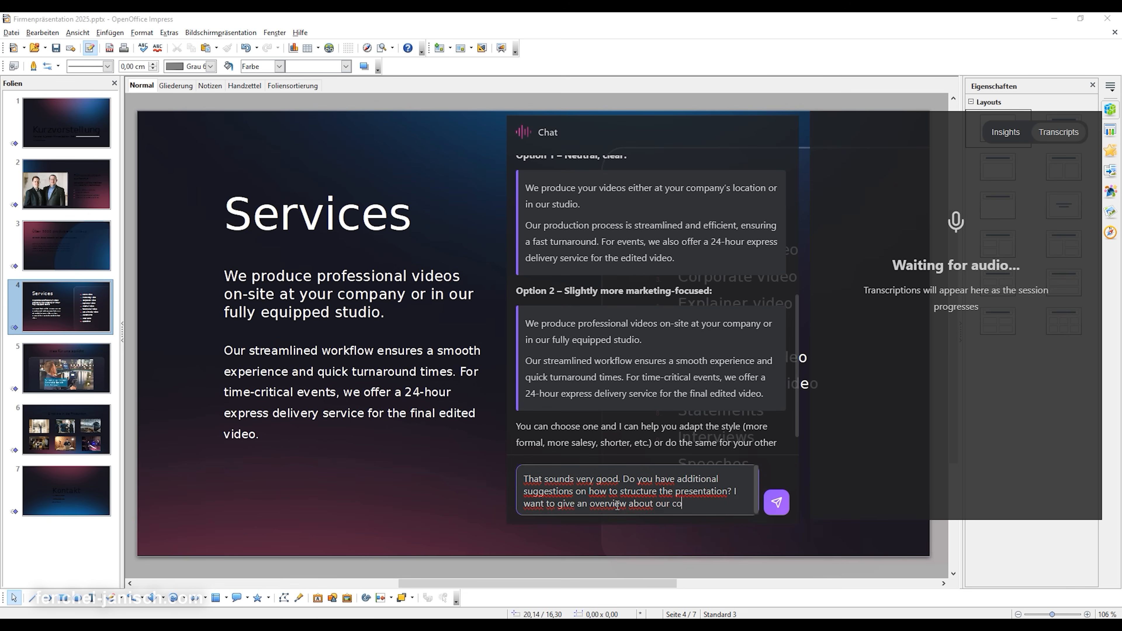
left_click(775, 501)
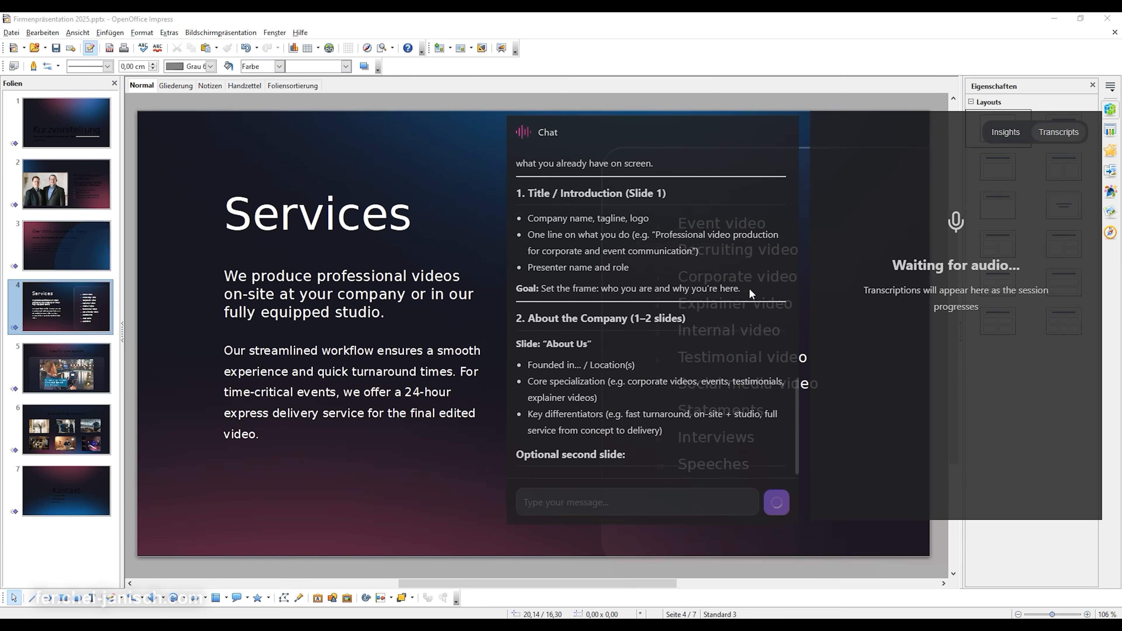
scroll("down", 3)
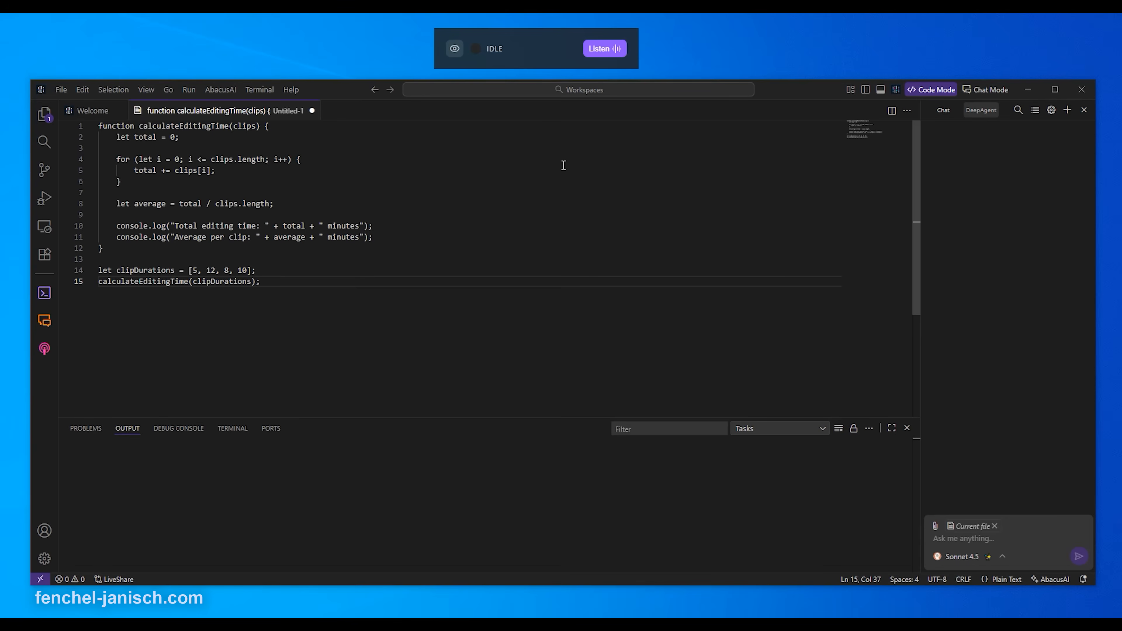
Ask the Listener 'Can you help me fix the code' for the on-screen Python script.
left_click(603, 49)
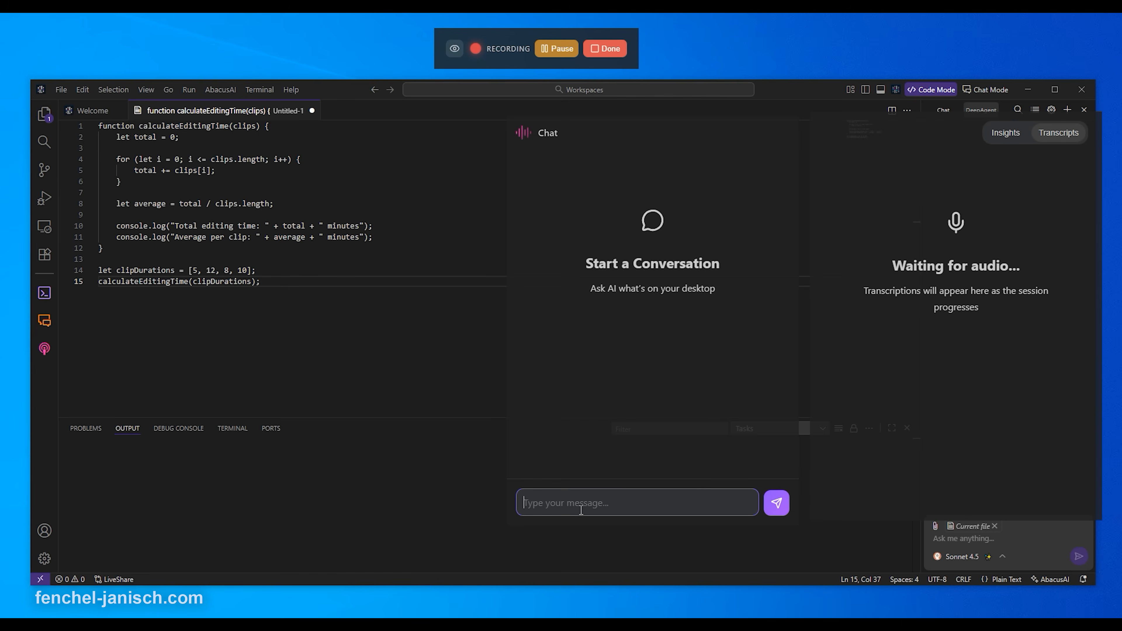
type("Can you help me fix the code")
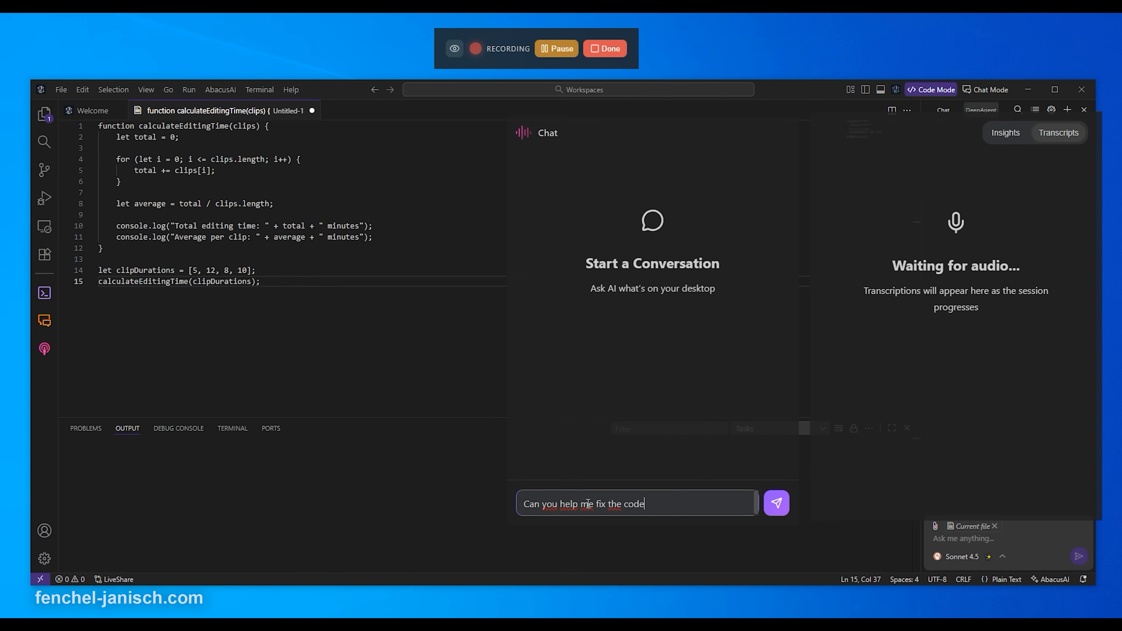
left_click(776, 504)
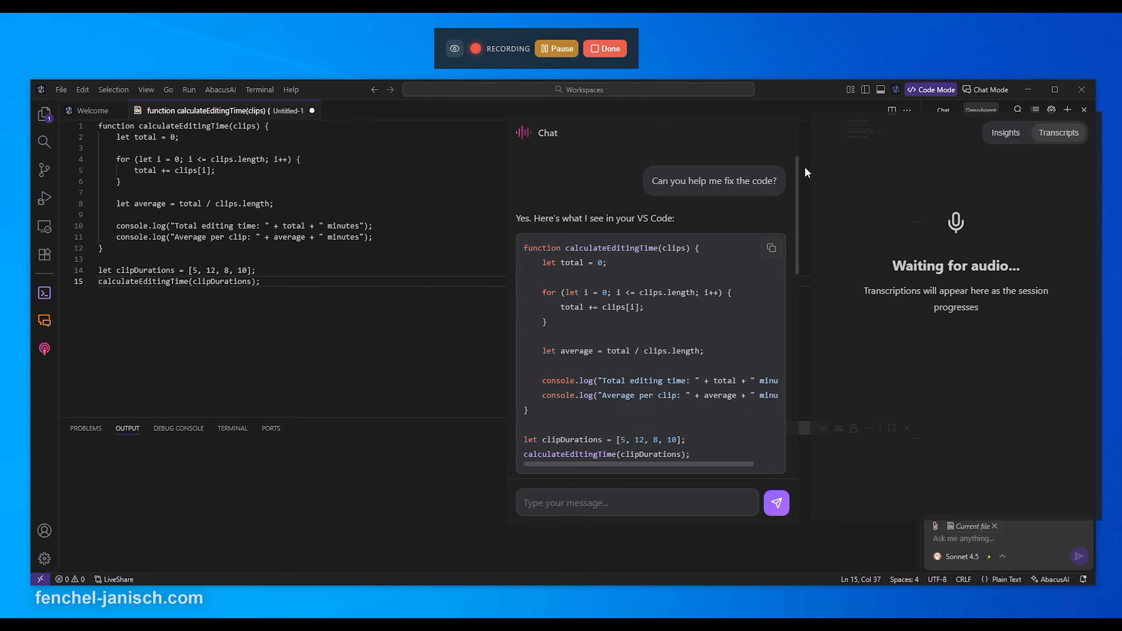
Follow up that there seems to be an error and review the listed main errors.
type("There seems to be an err")
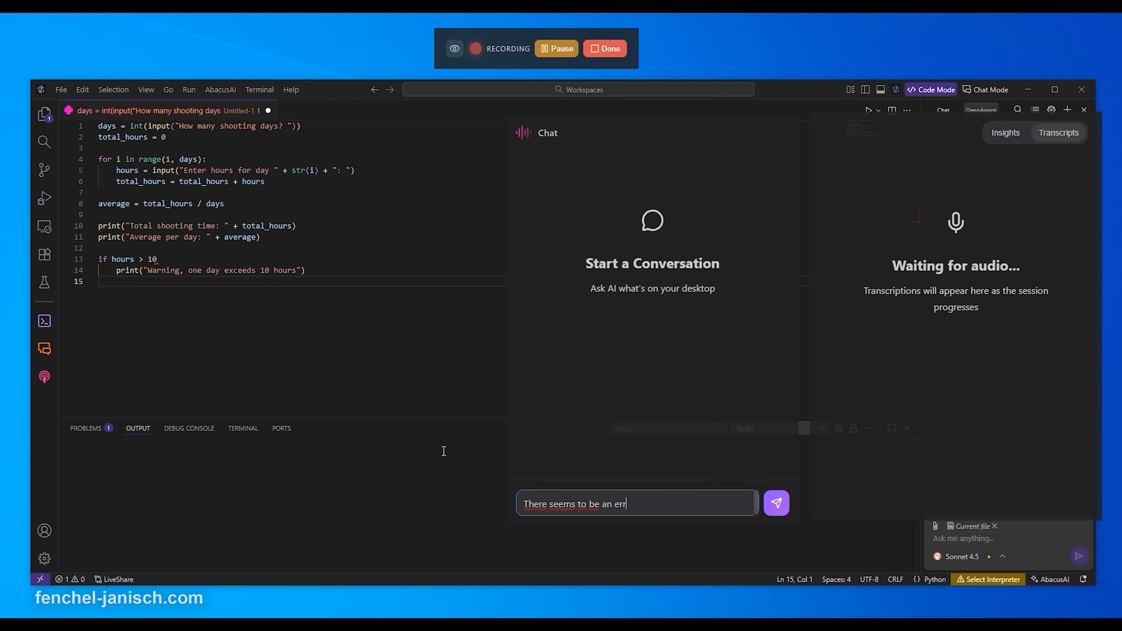
left_click(775, 503)
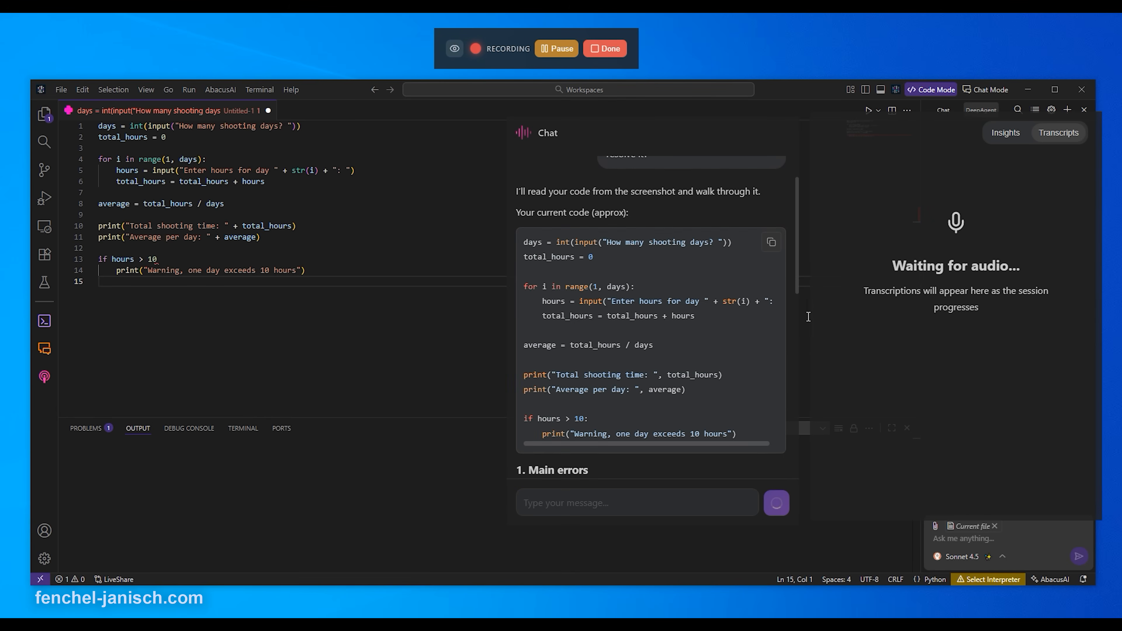
scroll("down", 3)
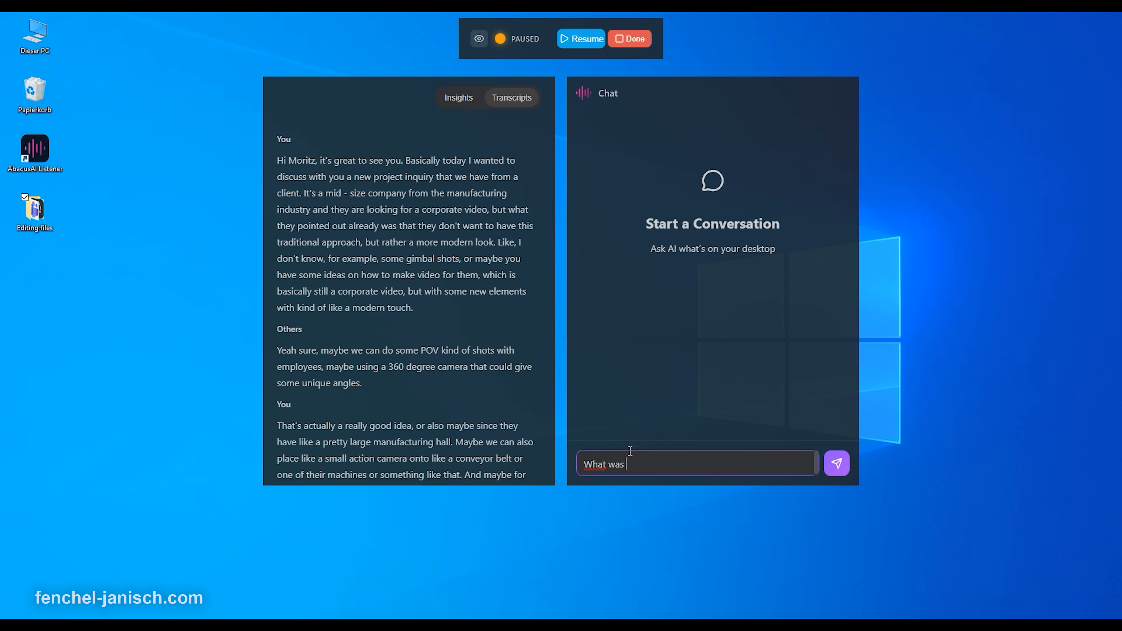
Ask about Moritz's idea from the meeting, then scroll through the session summary and action items.
type("Moritz idea for the")
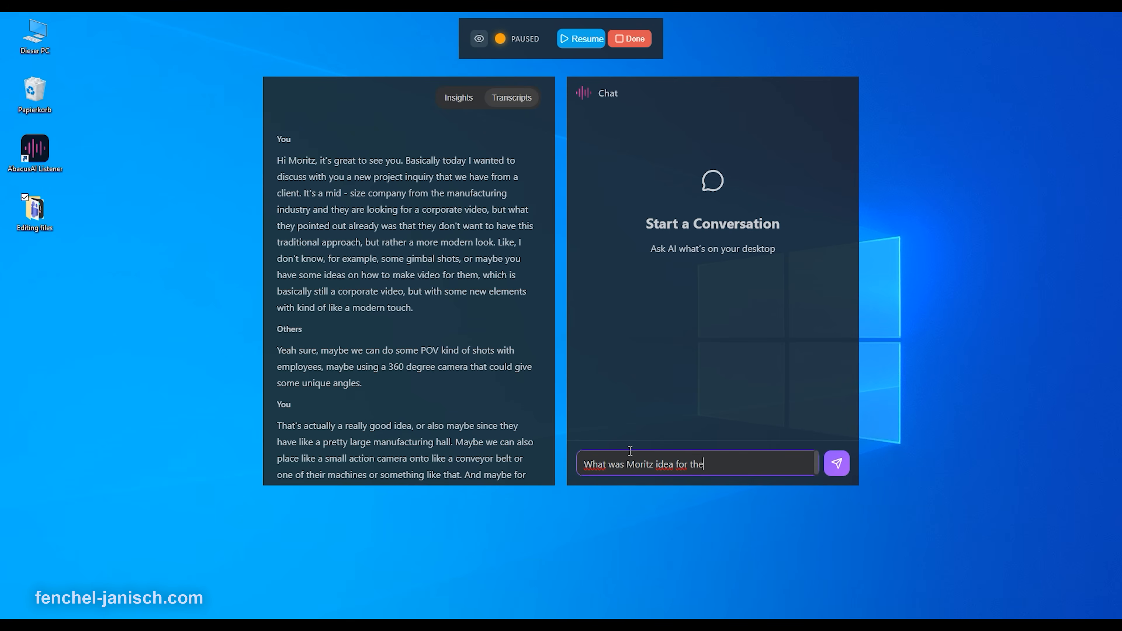
left_click(836, 463)
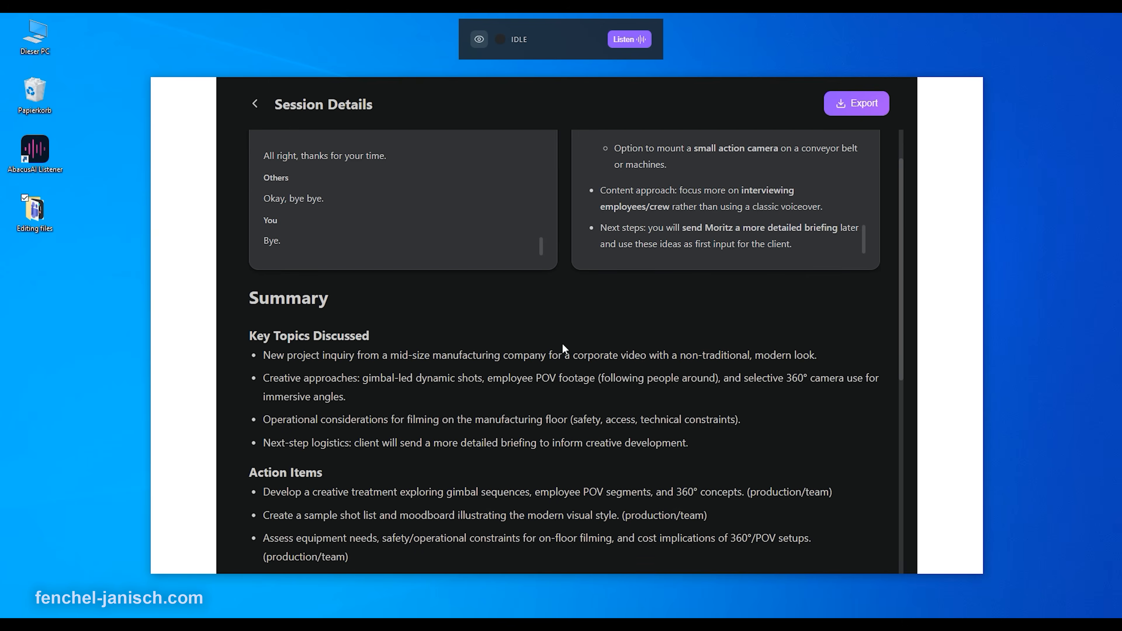
scroll("down", 3)
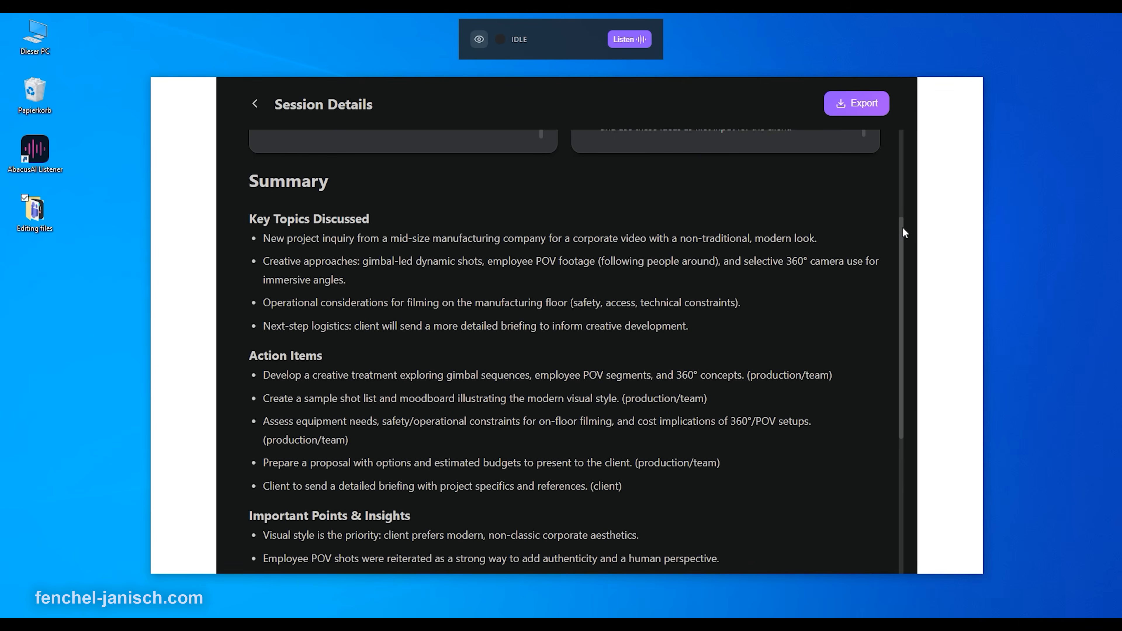
scroll("down", 3)
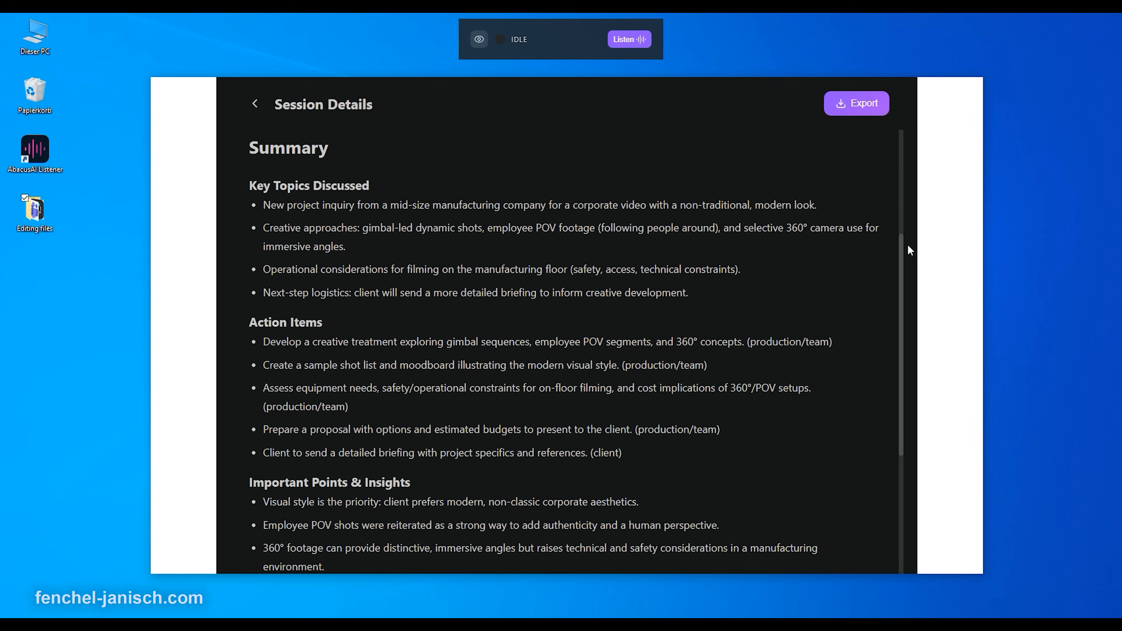
scroll("down", 3)
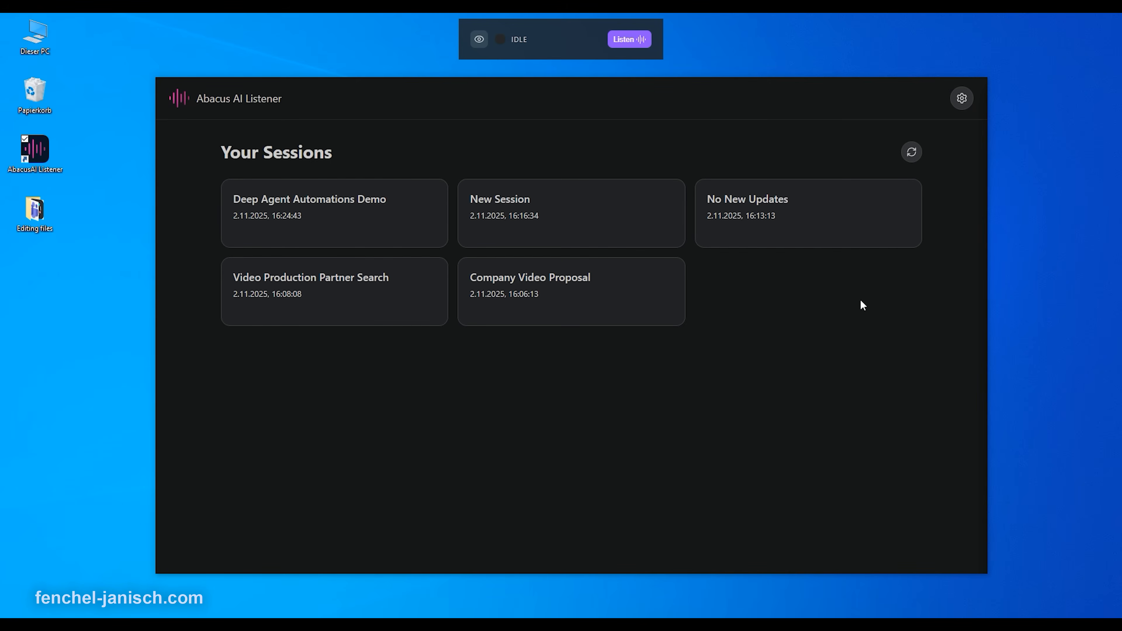
Start transcribing the video call with Listen, then launch the Desktop Listener card.
left_click(627, 39)
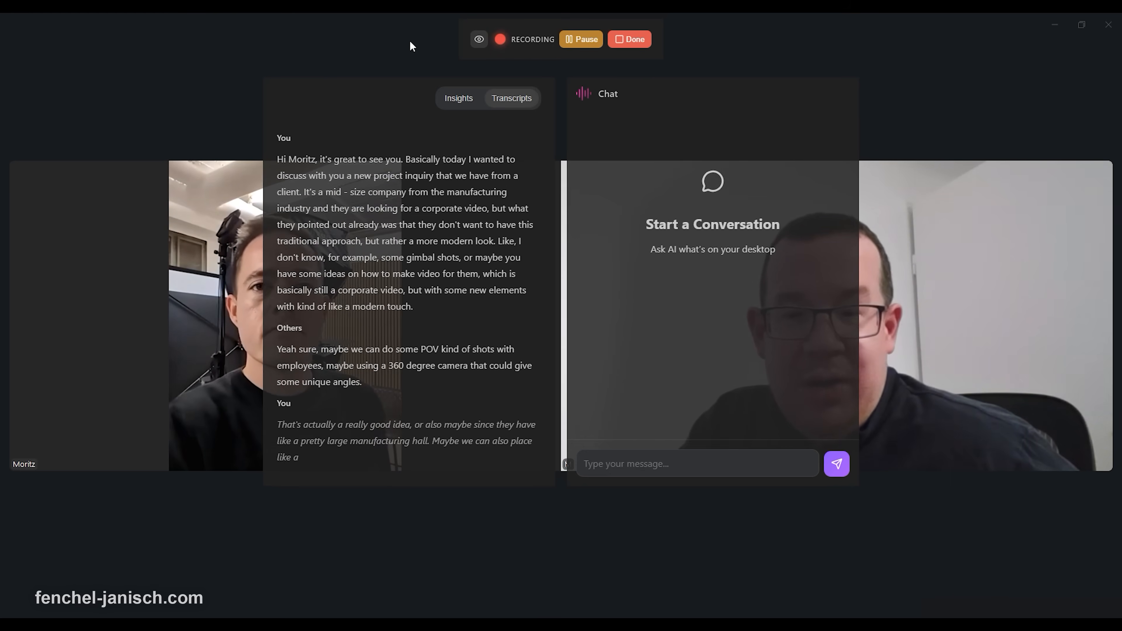
left_click(752, 345)
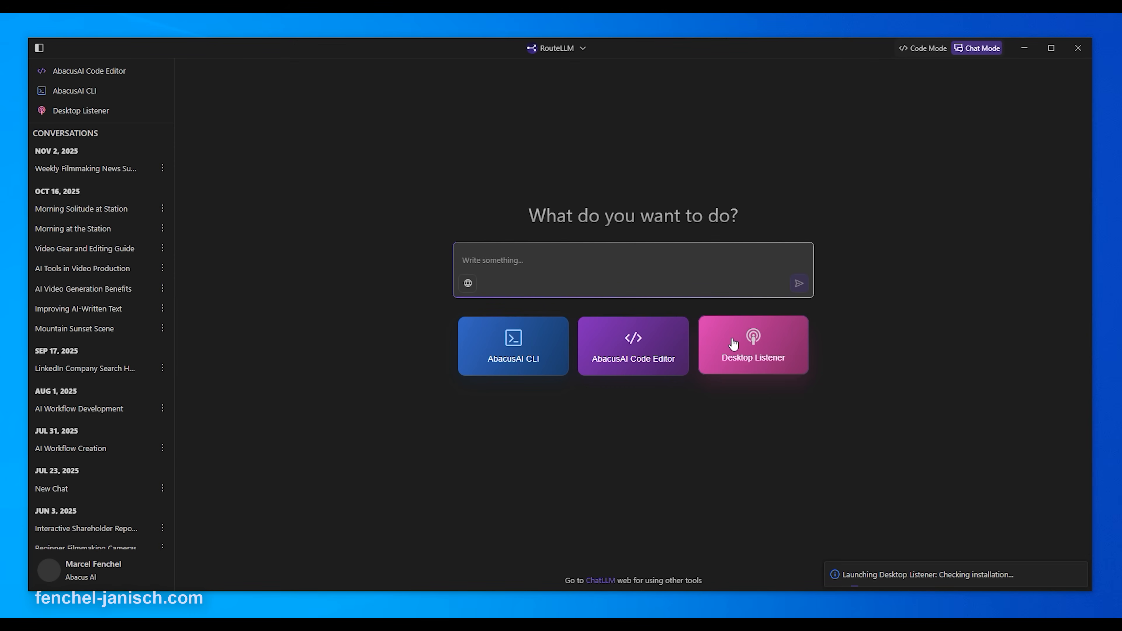
left_click(753, 345)
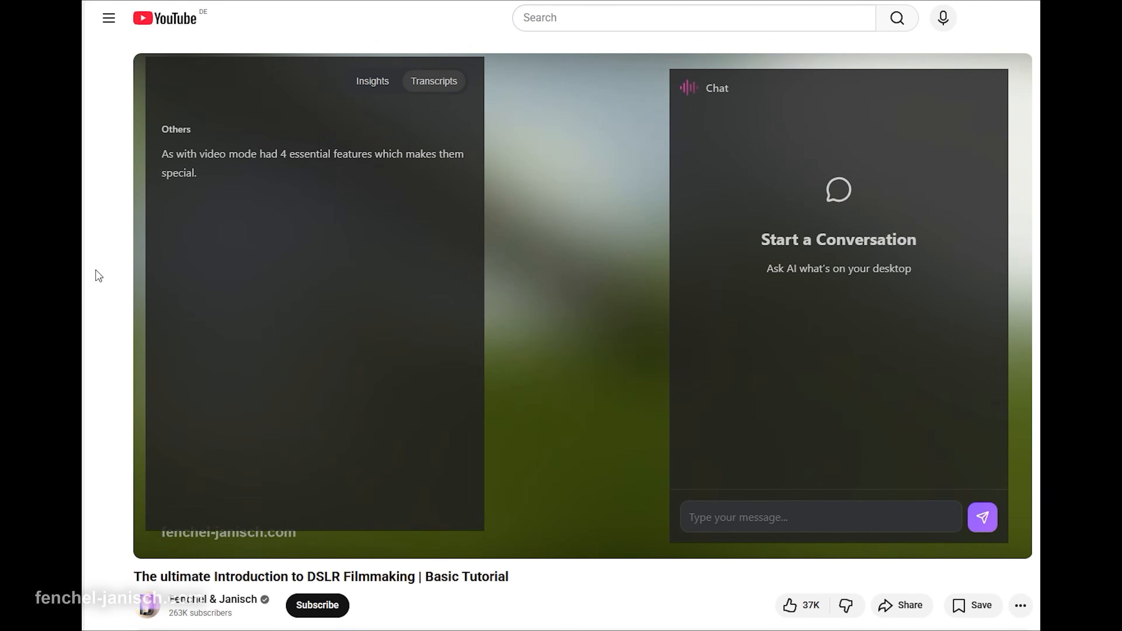
Ask the Listener what the most important points of the DSLR tutorial are.
type("what are the most impo")
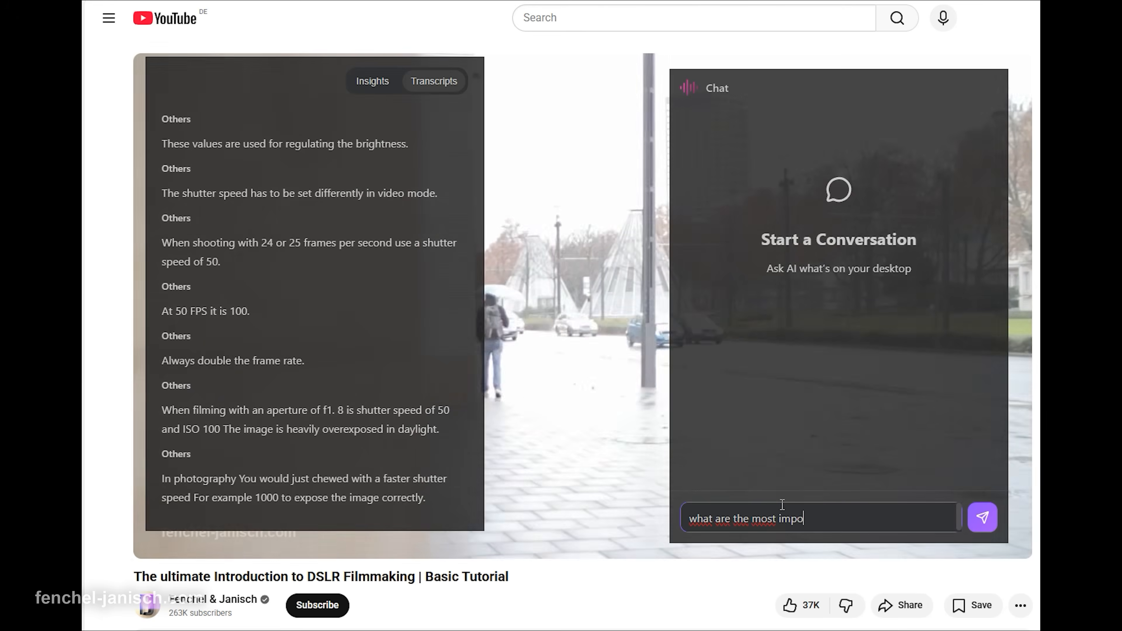
left_click(982, 517)
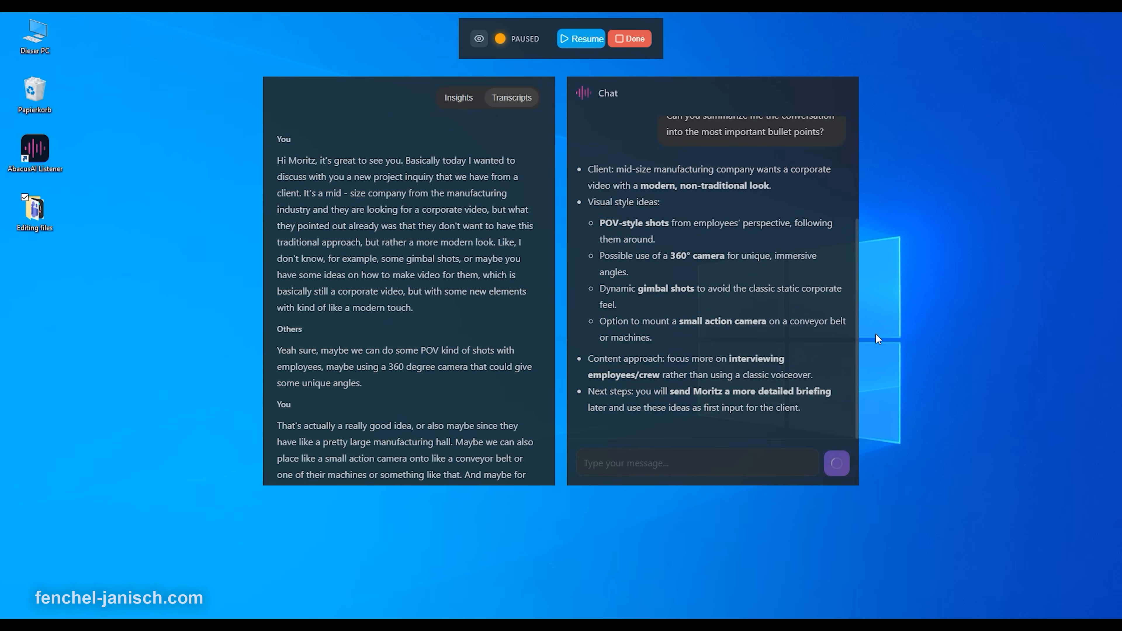
Restart listening and review the corrected shooting-hours Python script explanation.
left_click(580, 38)
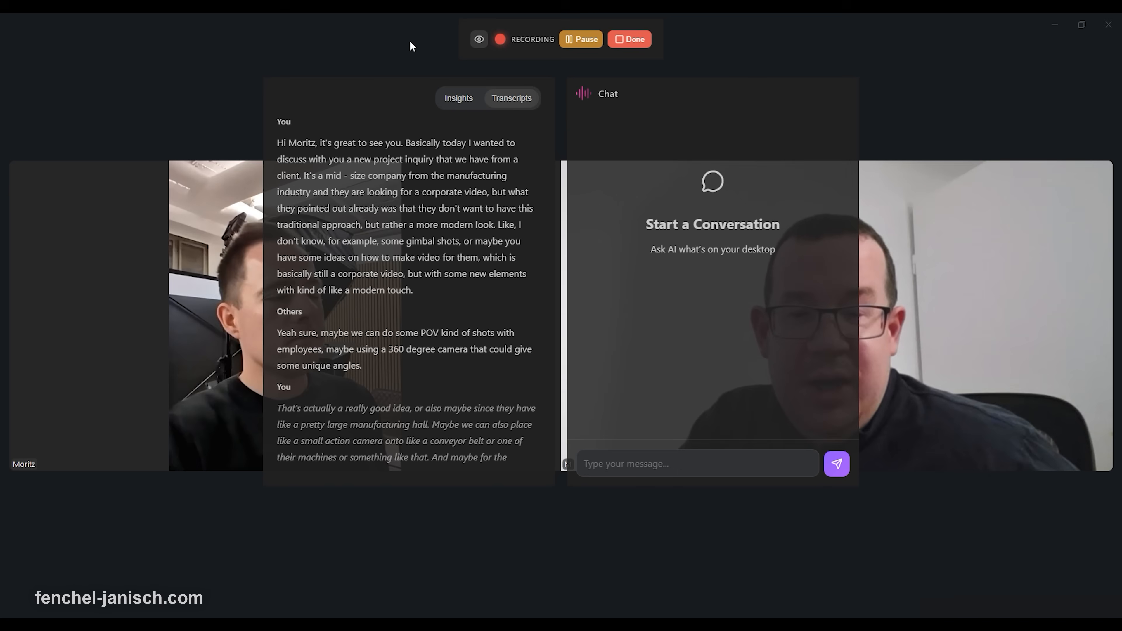
left_click(629, 39)
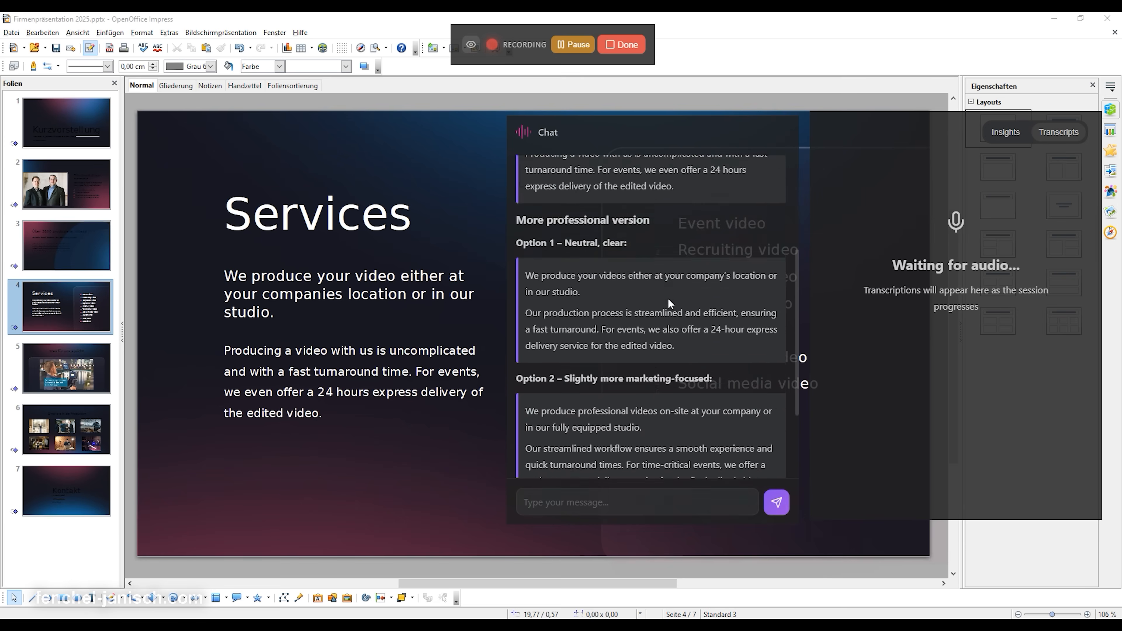
scroll("down", 3)
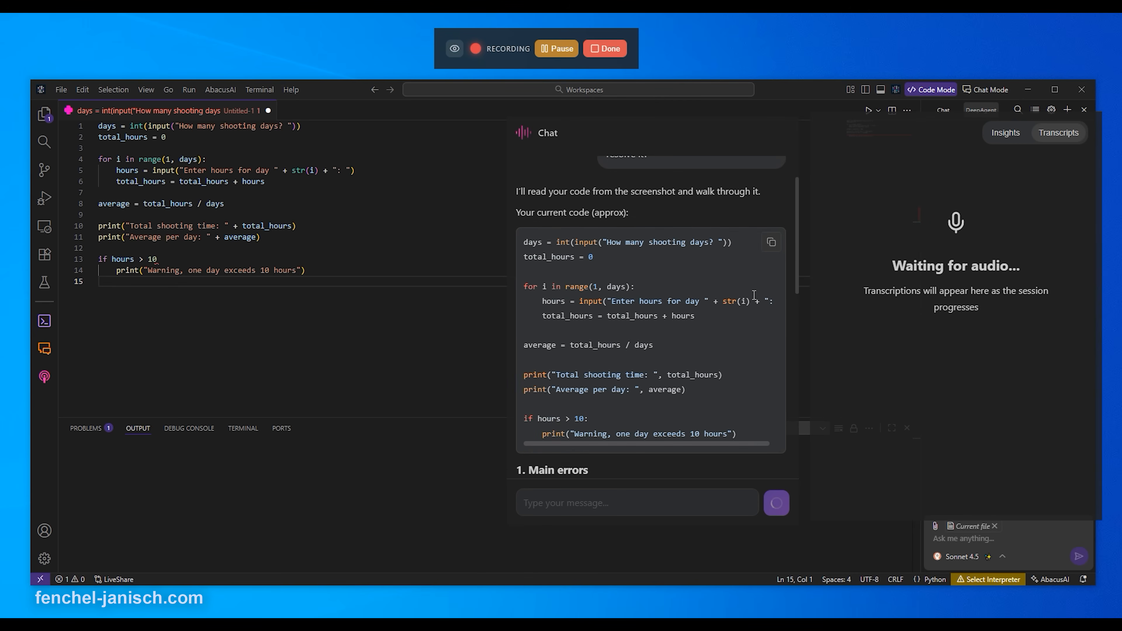
scroll("down", 3)
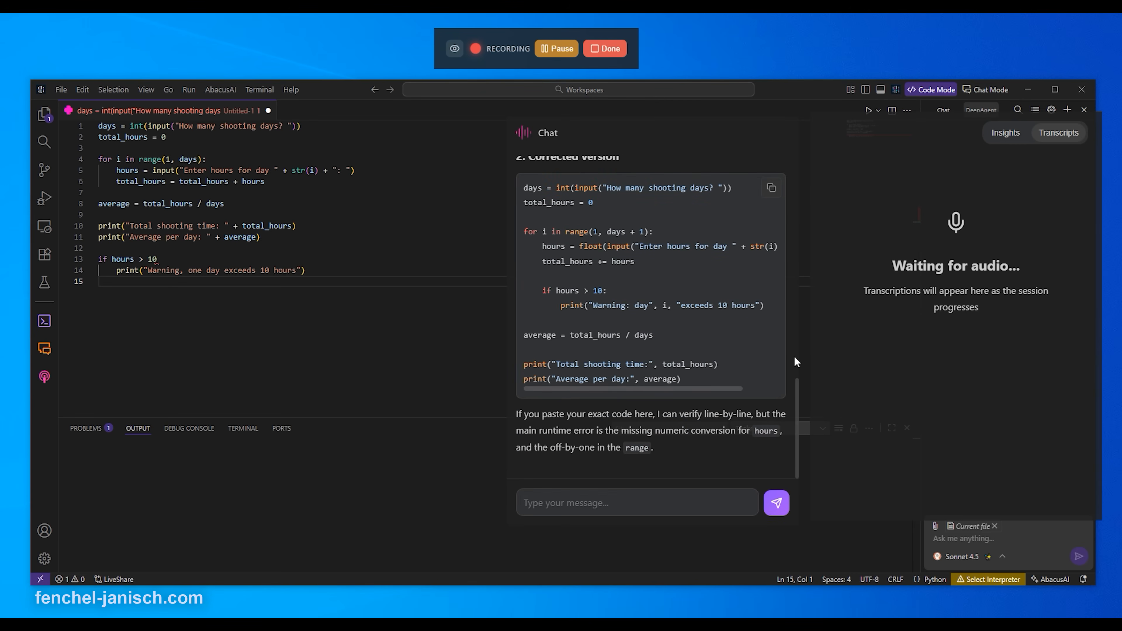